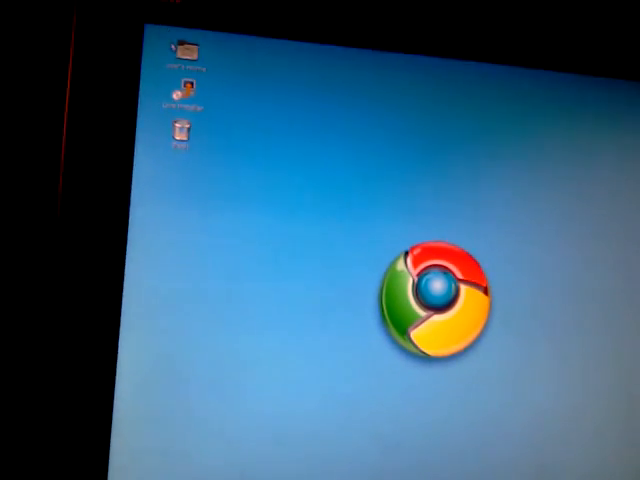
# Launch Google Chrome from the desktop icon so its first-run welcome dialog appears
pyautogui.doubleClick(436, 300)
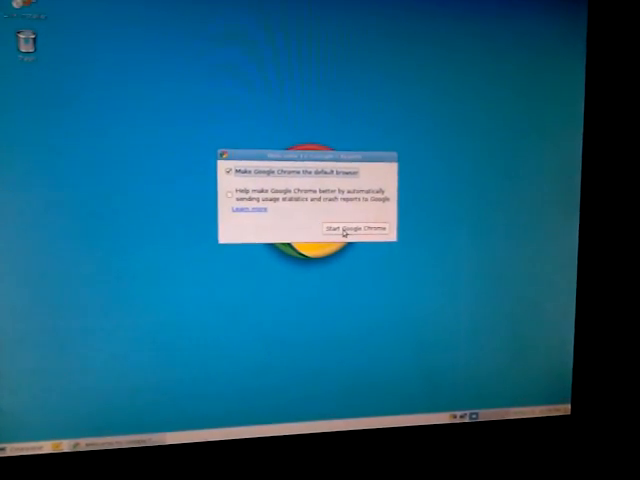
# Start Google Chrome from its first-run default-browser and usage-statistics dialog
pyautogui.click(354, 228)
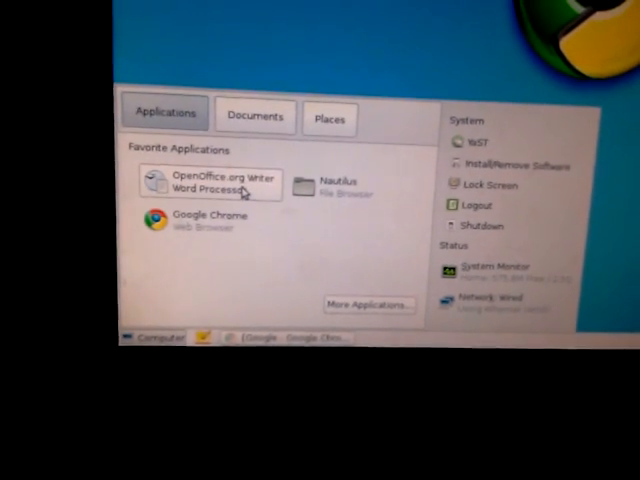
pyautogui.moveTo(210, 184)
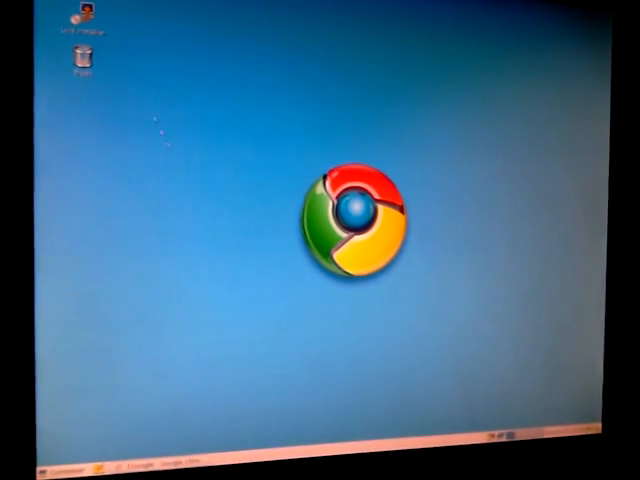
# Show the Computer menu's Places tab listing Home, Documents, Desktop and File System
pyautogui.click(30, 470)
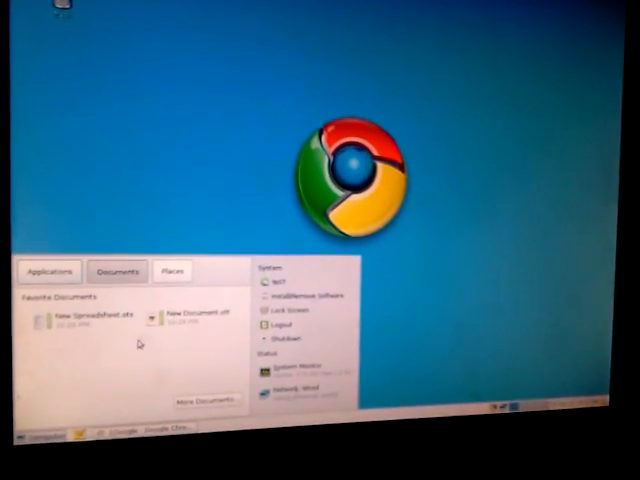
pyautogui.click(172, 272)
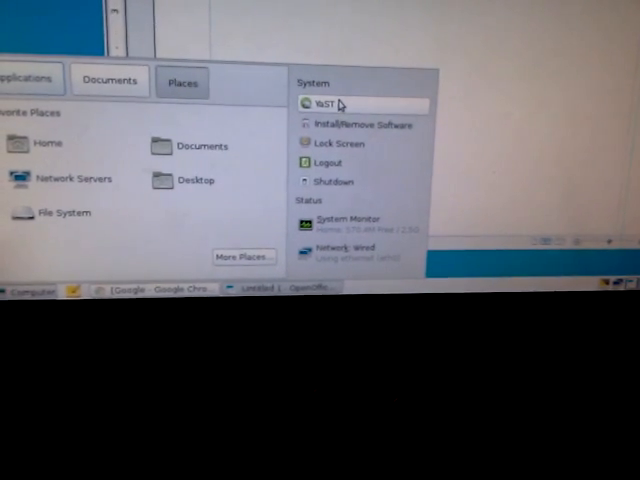
# Start Install/Remove Software and enter the root password at its authentication prompt
pyautogui.click(320, 104)
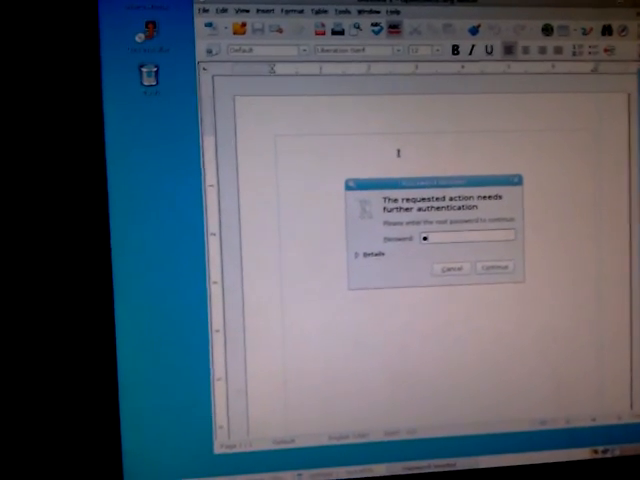
pyautogui.write('password')
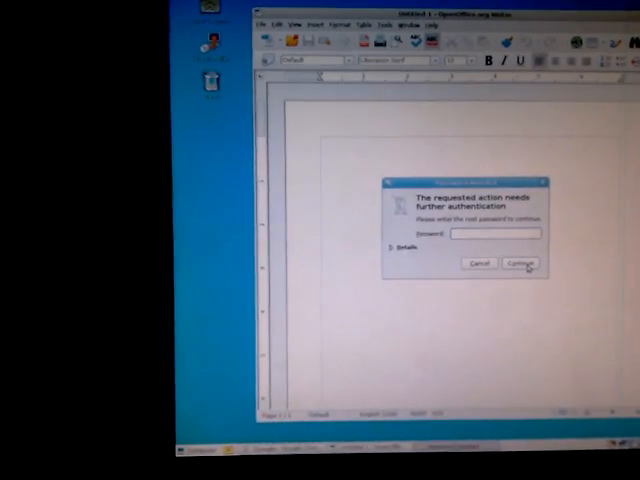
# Authenticate so the software manager opens and loads its configured repositories
pyautogui.click(520, 264)
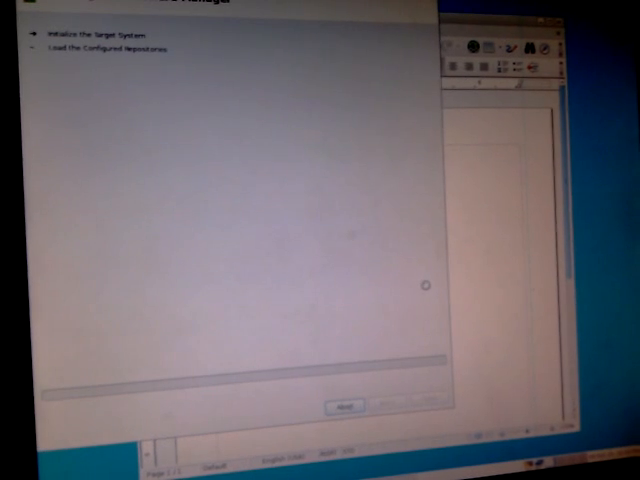